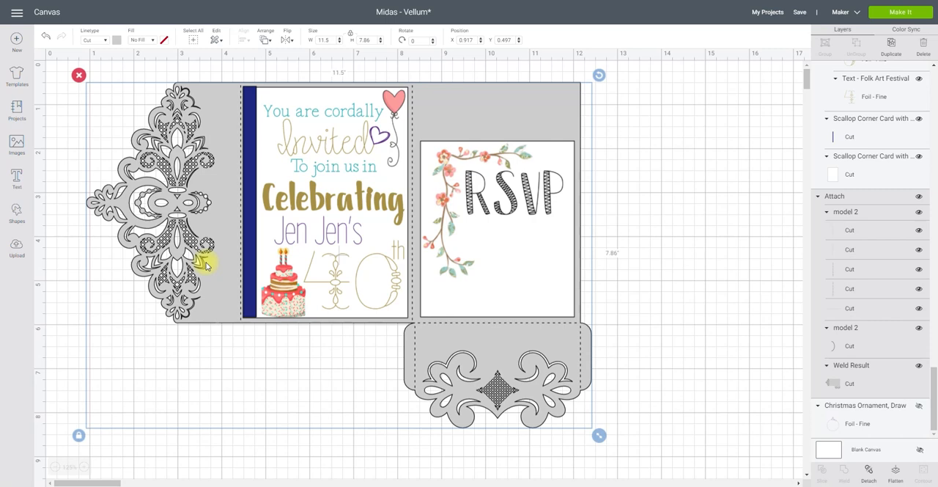
mouse_move(190, 252)
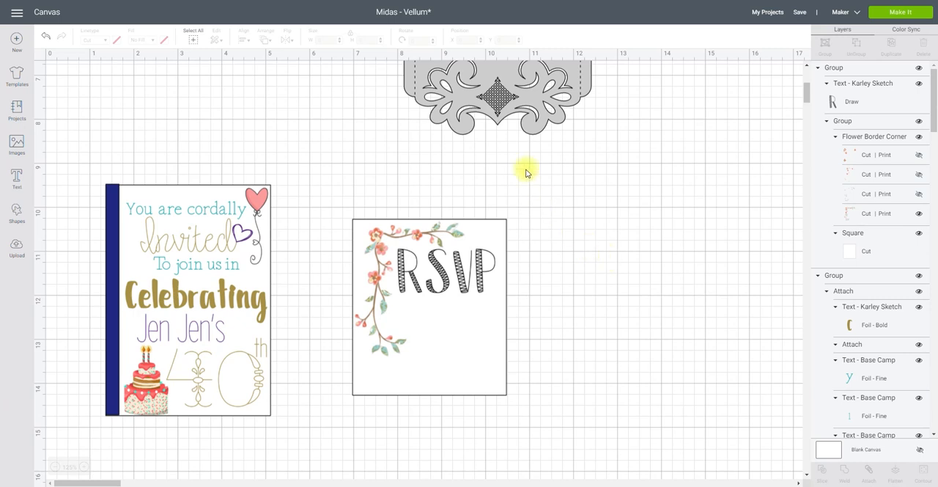
Select the blue score bar along the invitation's left edge to check it.
left_click(188, 301)
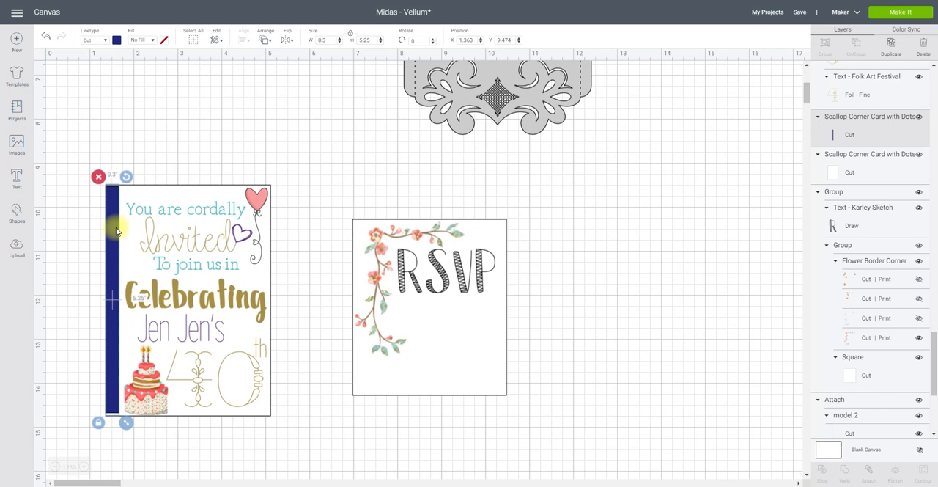
mouse_move(197, 449)
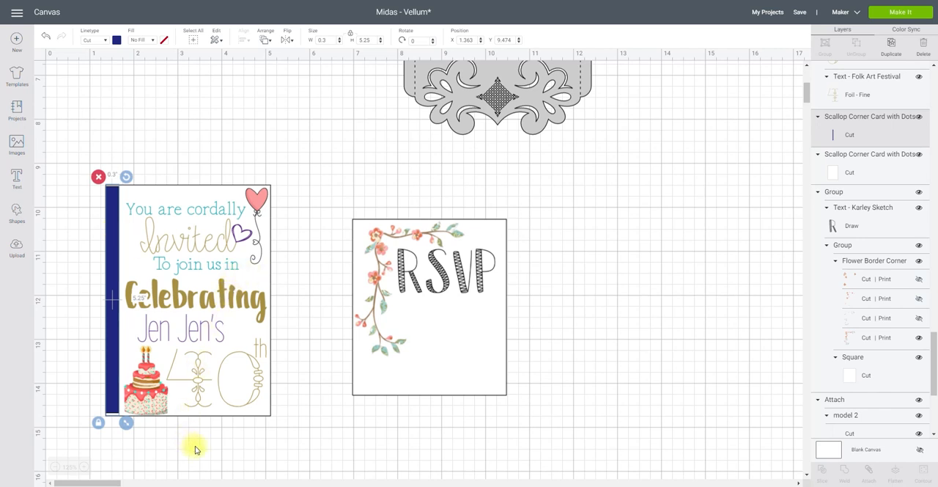
mouse_move(162, 325)
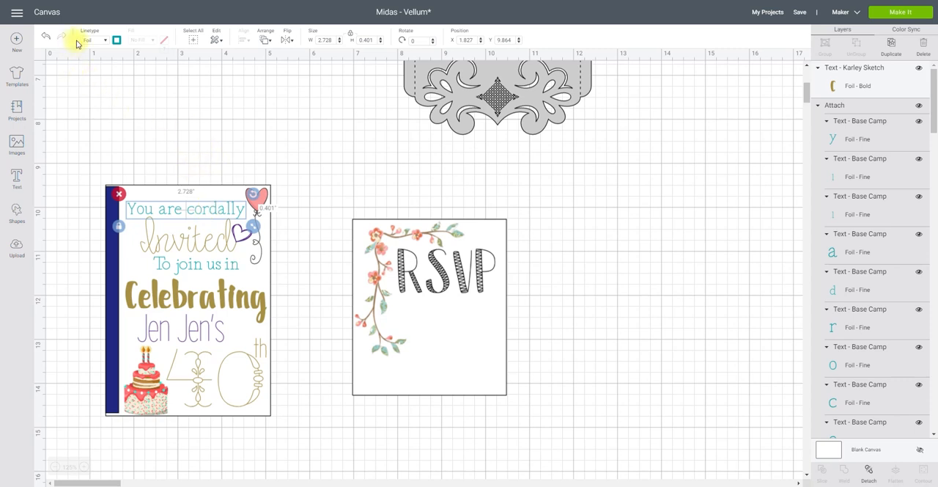
Set the script wording and the heart doodle to Foil with the Fine tip.
left_click(94, 39)
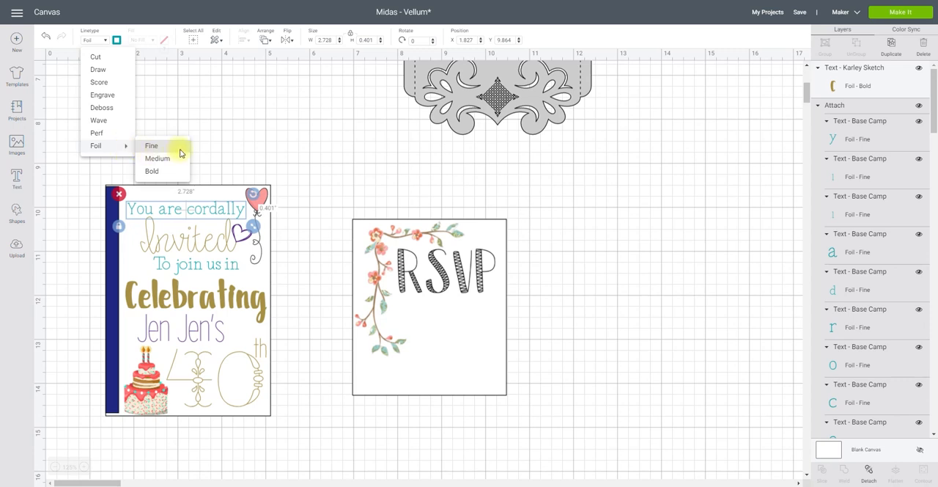
mouse_move(212, 200)
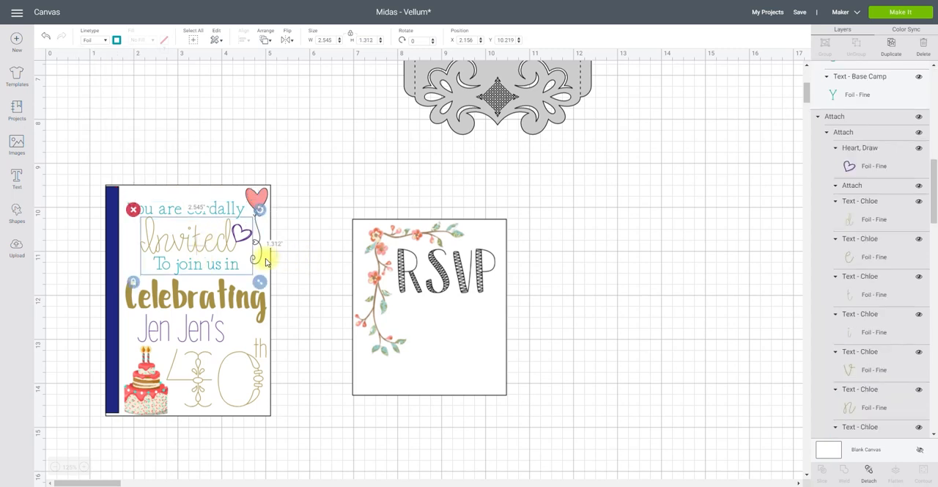
mouse_move(193, 244)
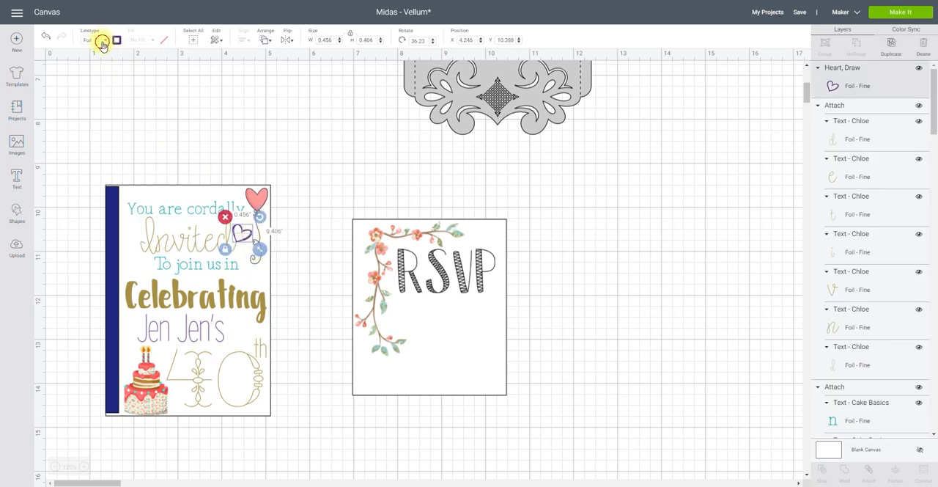
left_click(103, 39)
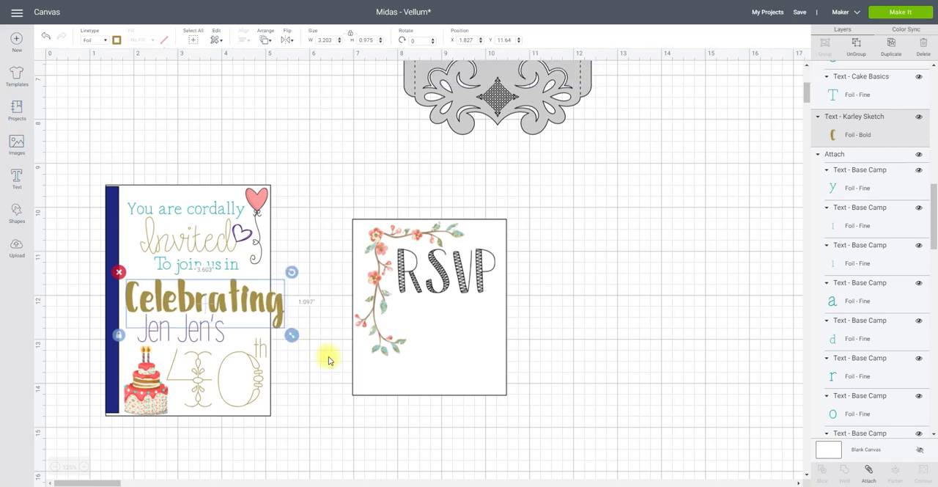
Enlarge the Celebrating headline and set it to Foil with the Bold tip.
left_click_drag(292, 334, 565, 418)
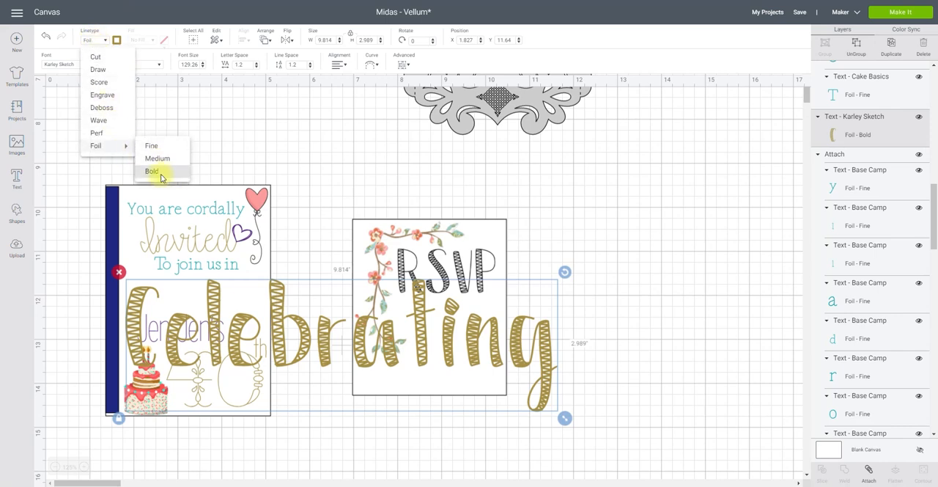
left_click(153, 170)
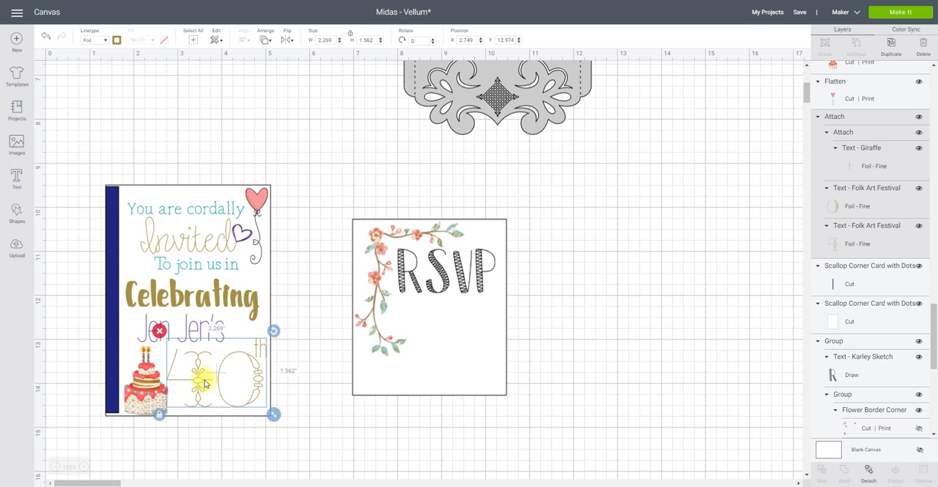
mouse_move(227, 371)
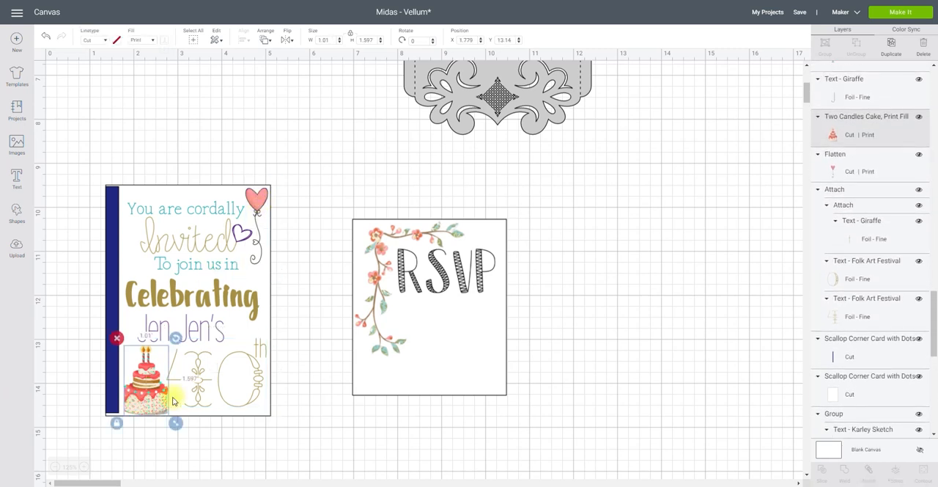
Select the blue score line on the card's left edge to move it off the artwork.
left_click(16, 213)
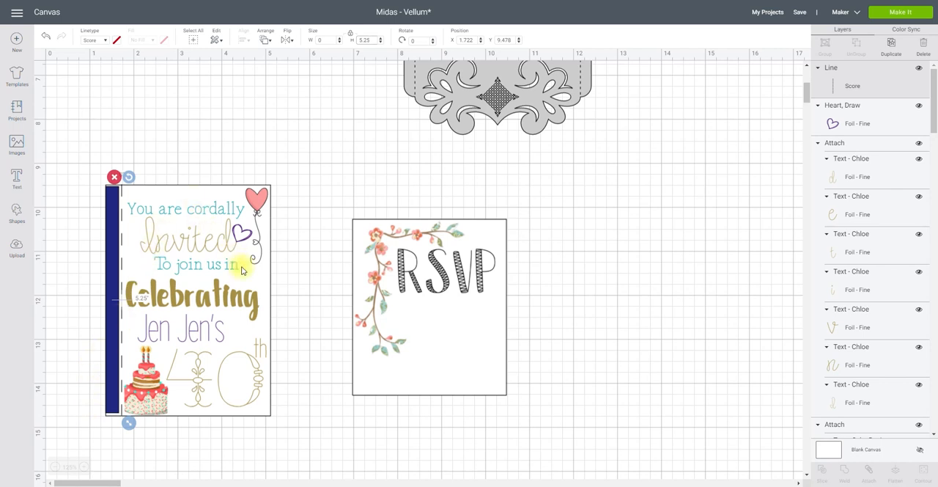
mouse_move(217, 320)
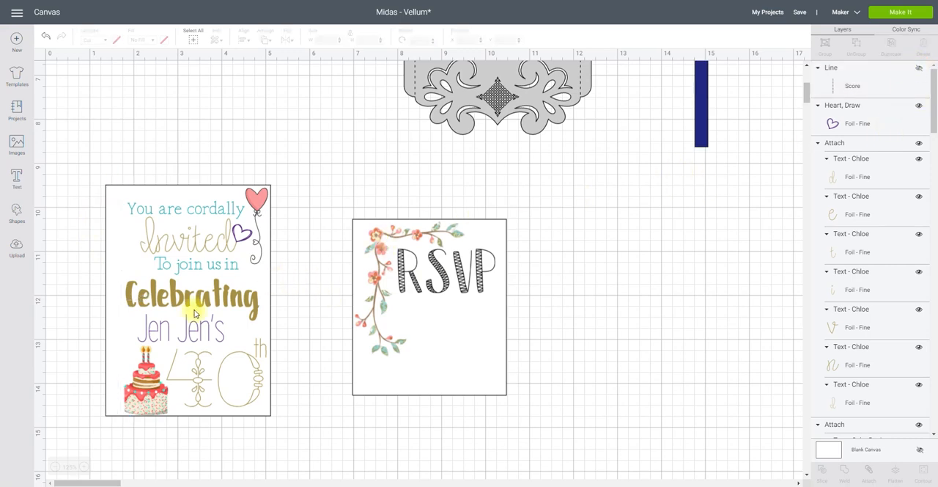
Hide the invitation wording and select the plain card base behind the artwork.
left_click(193, 296)
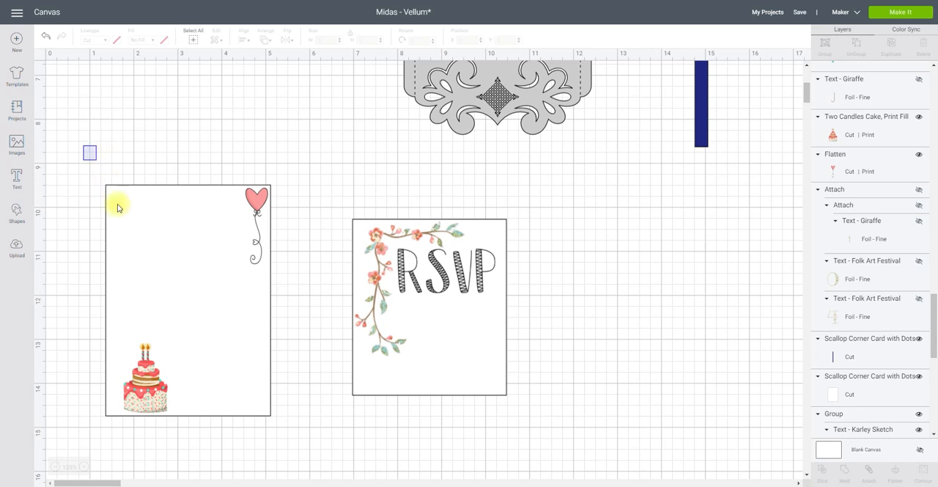
left_click(188, 299)
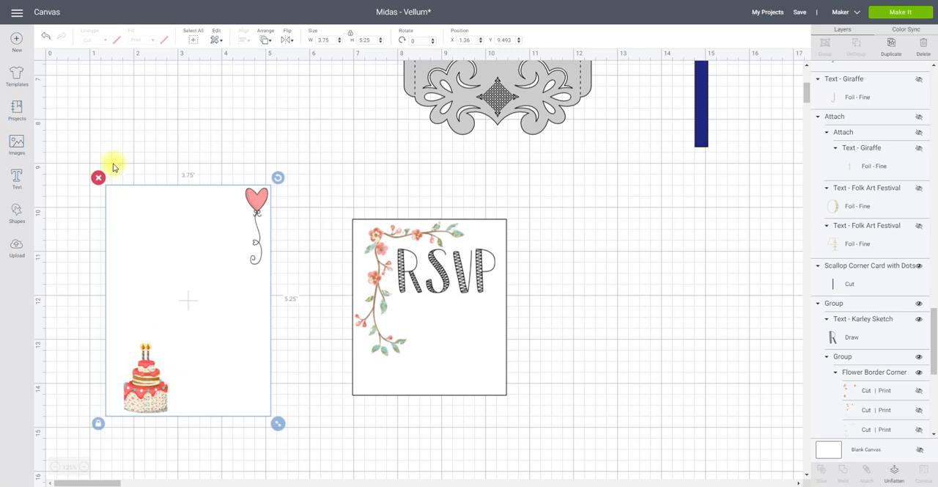
mouse_move(197, 433)
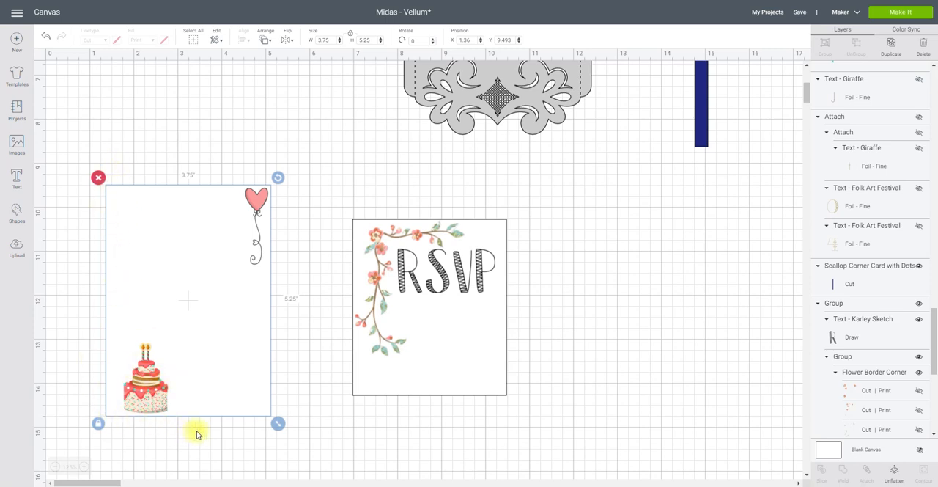
mouse_move(618, 192)
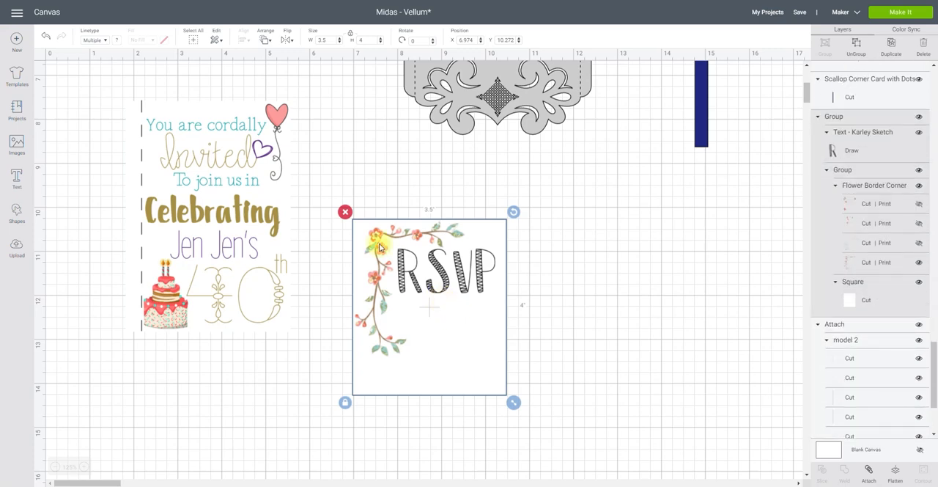
Move the RSVP lettering off the card, resize it and set it to Fine foil.
left_click_drag(447, 276, 666, 278)
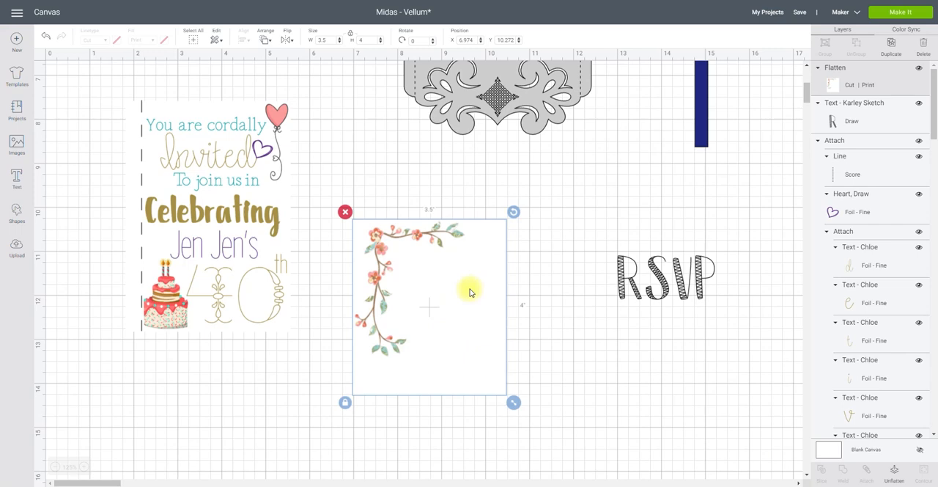
mouse_move(346, 236)
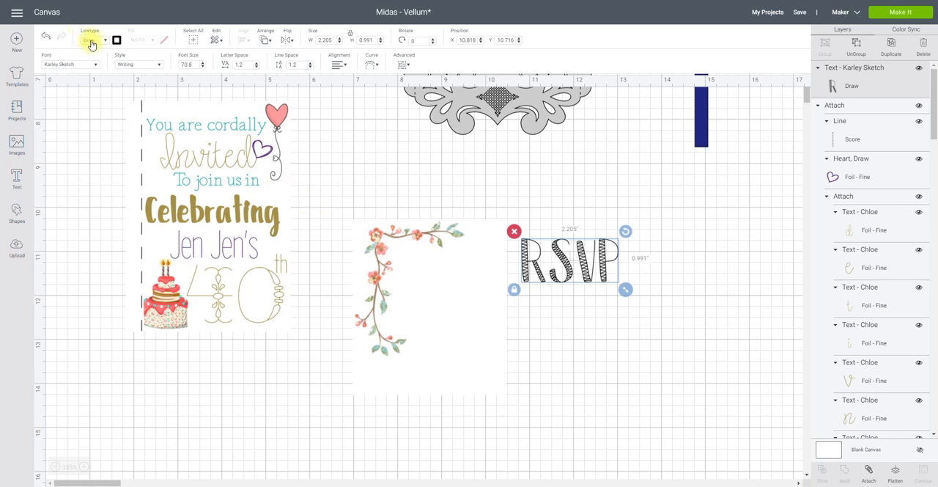
left_click(91, 39)
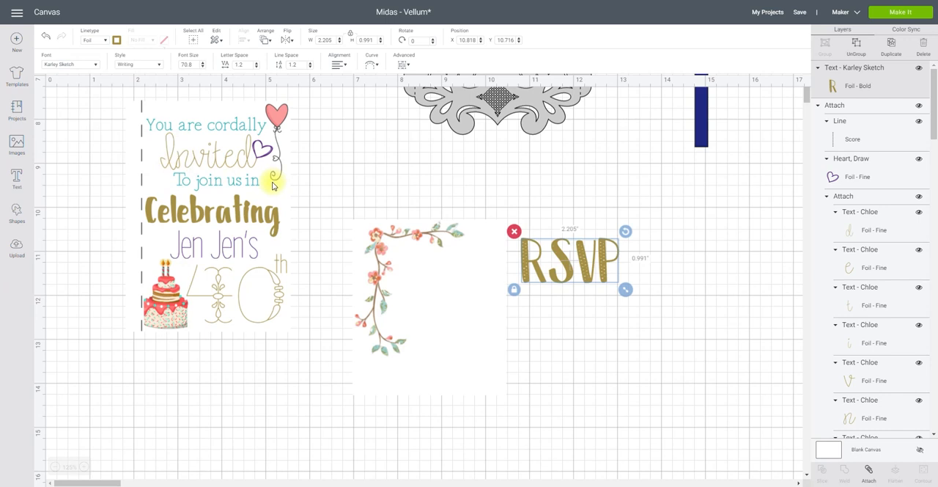
mouse_move(619, 296)
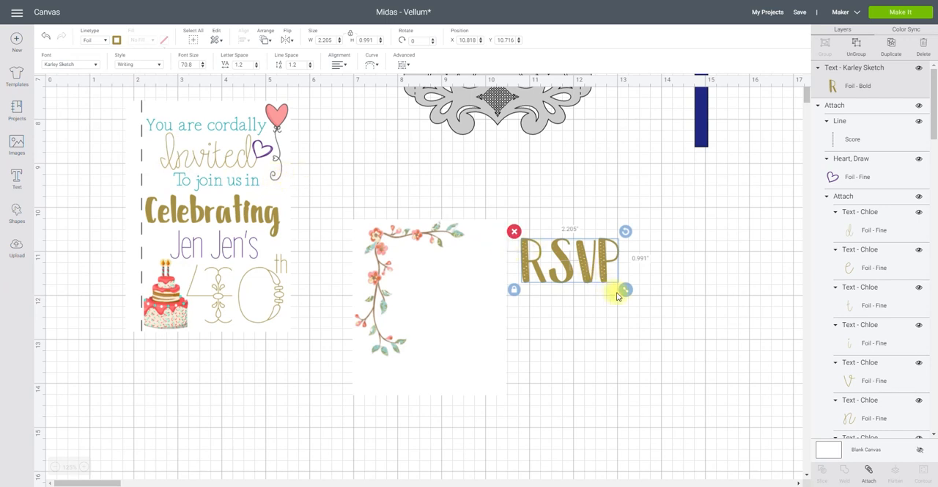
left_click_drag(625, 290, 613, 286)
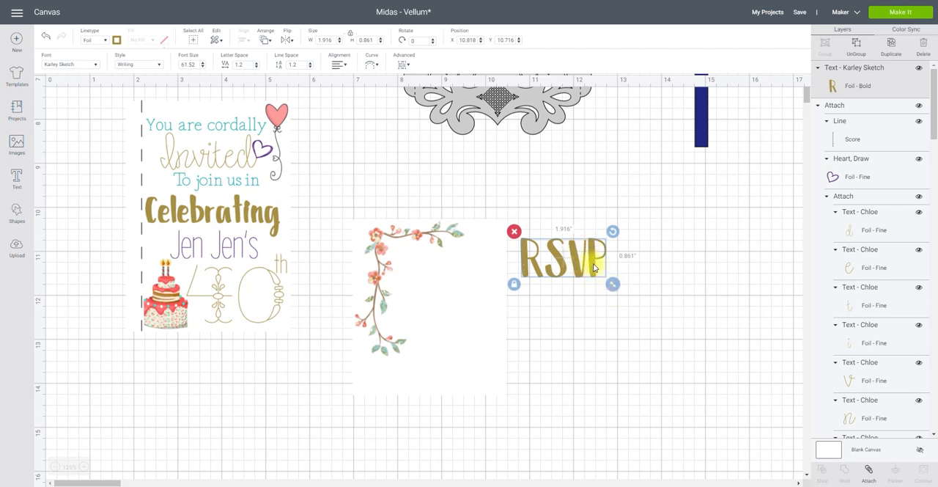
left_click_drag(560, 256, 440, 267)
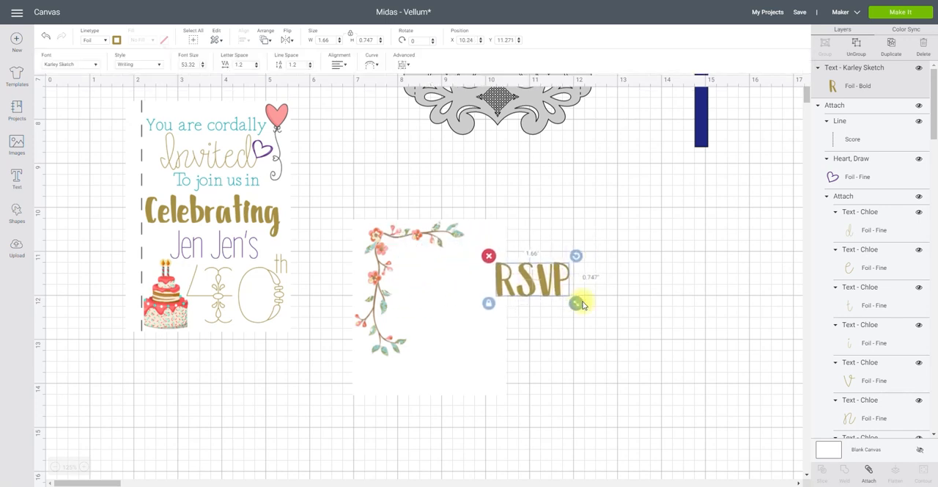
left_click_drag(575, 302, 621, 322)
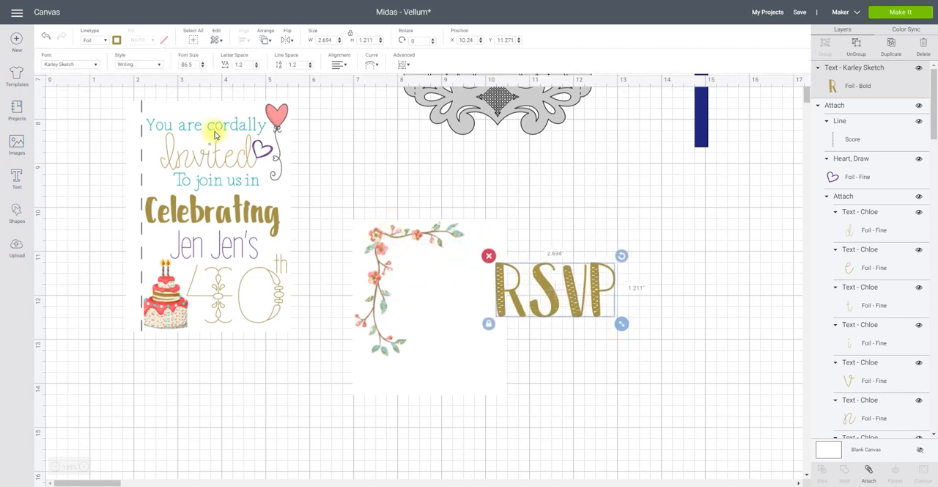
left_click(93, 39)
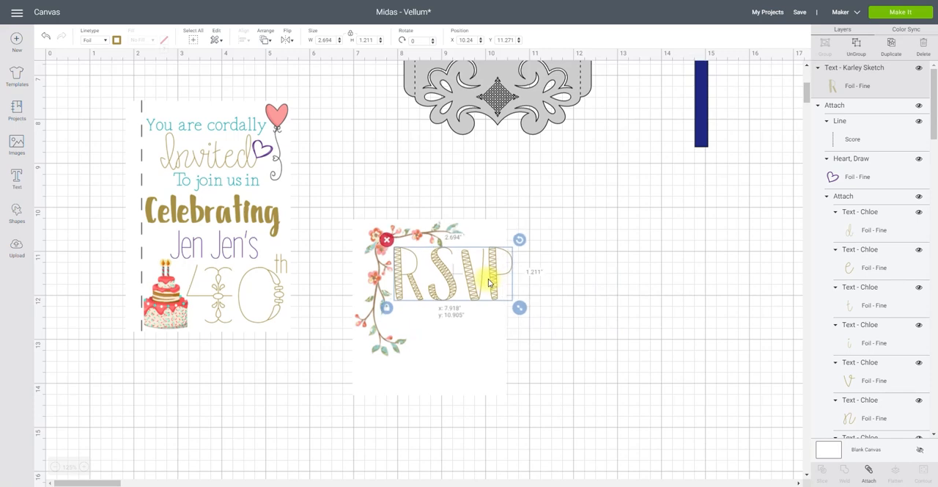
Shrink and fine-tune the RSVP lettering to fit the top of the card.
left_click_drag(519, 306, 501, 302)
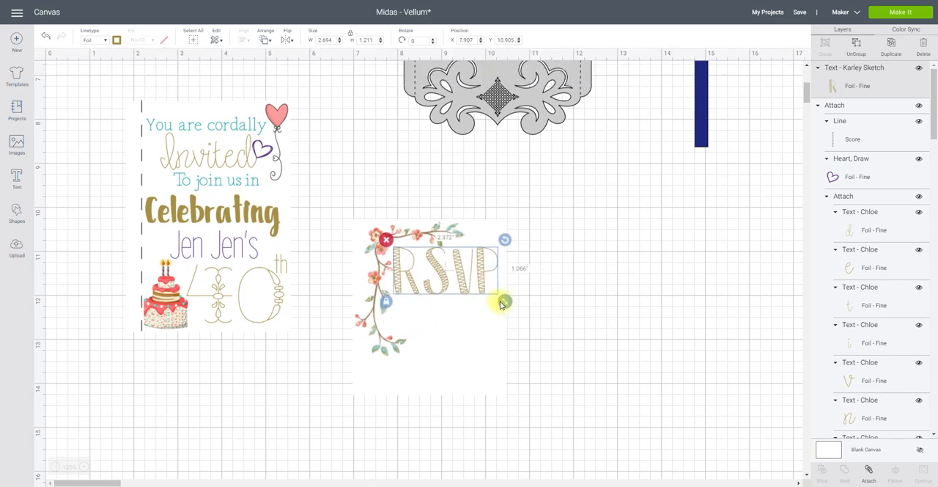
left_click_drag(505, 302, 500, 305)
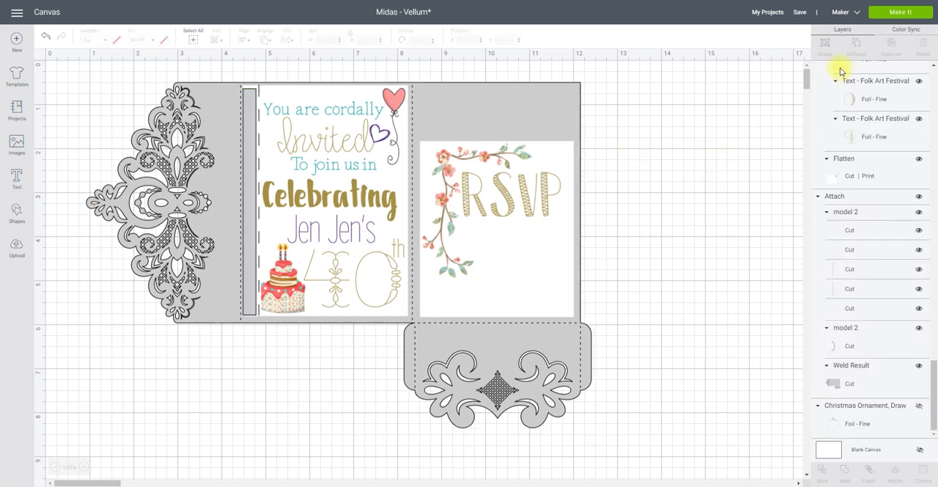
Send the design to Make It to preview the print and cut mats.
left_click(900, 12)
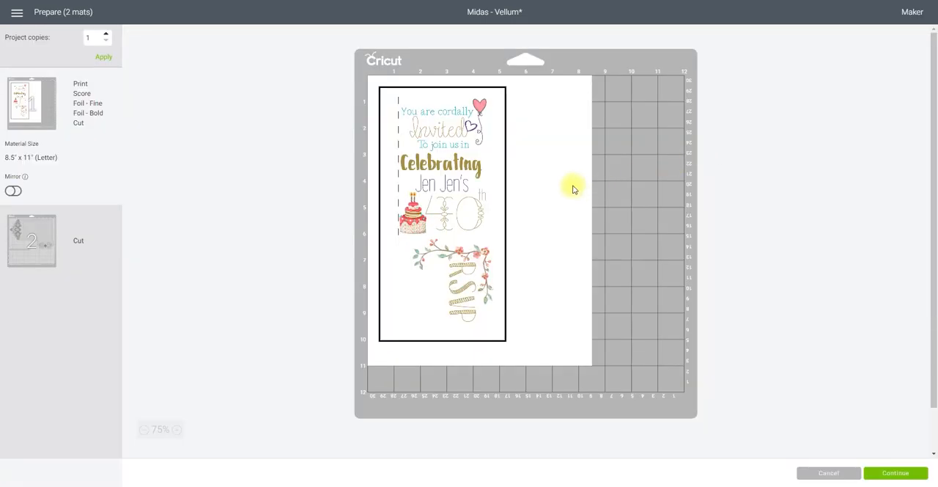
mouse_move(443, 197)
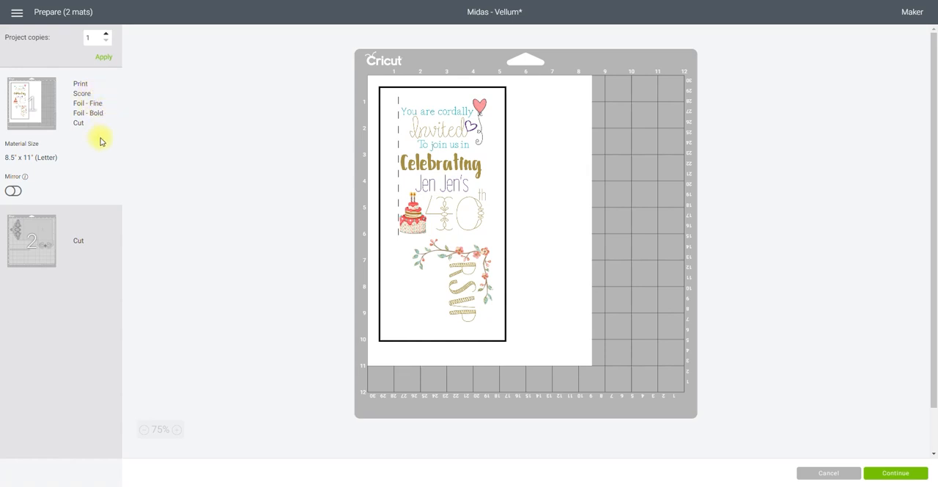
mouse_move(457, 223)
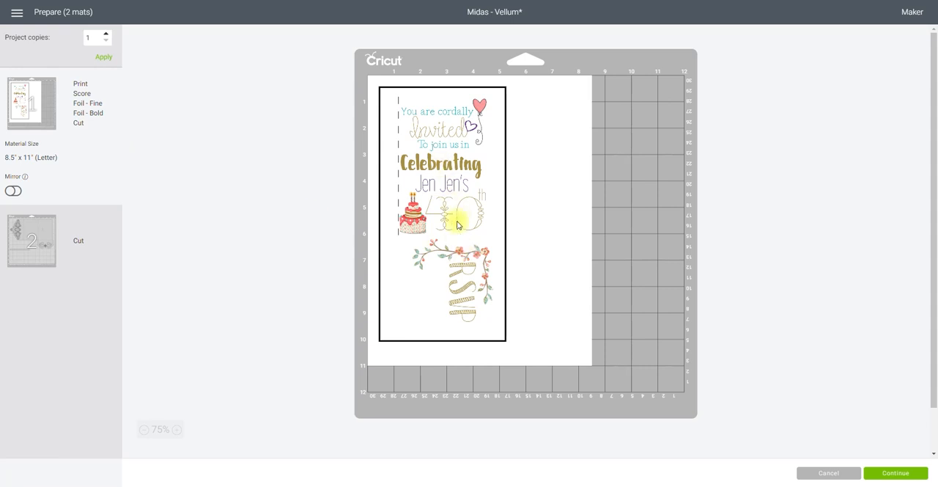
mouse_move(475, 246)
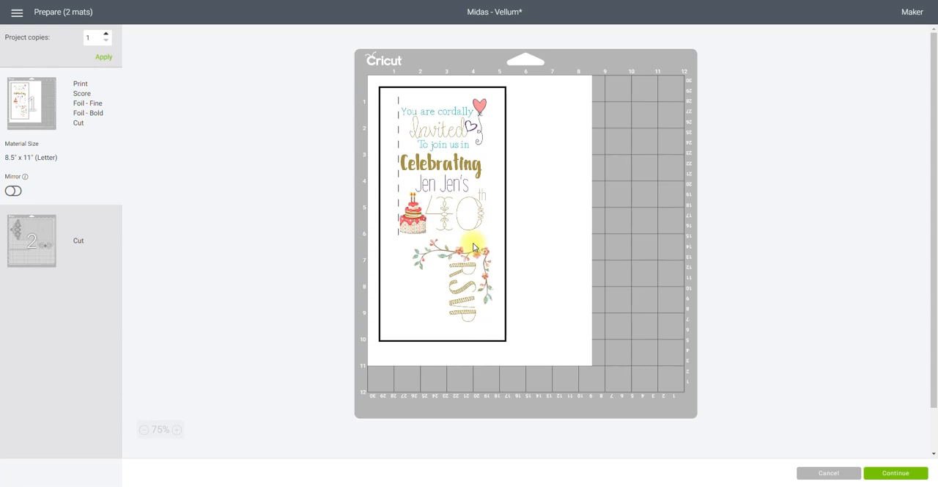
mouse_move(462, 242)
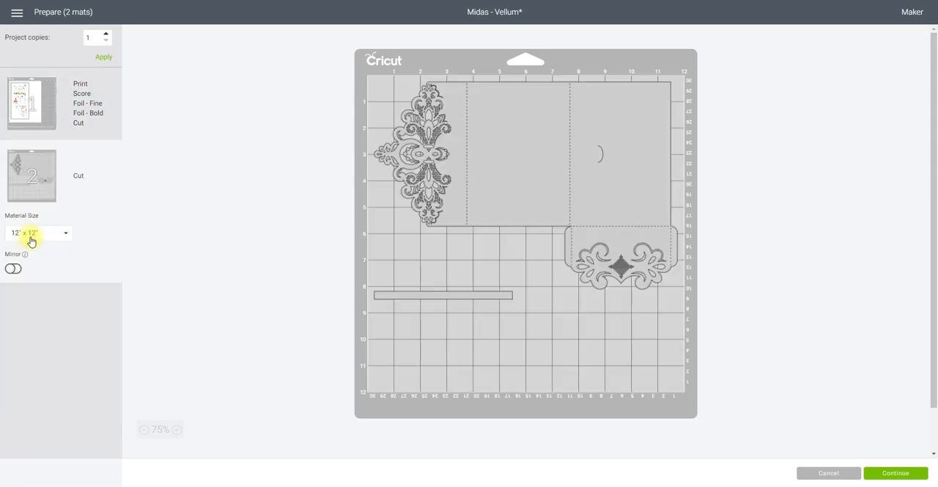
mouse_move(123, 255)
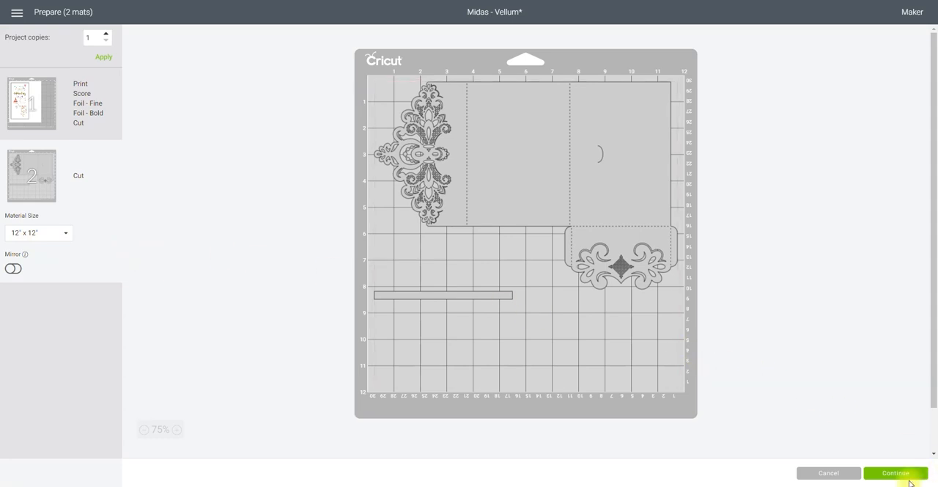
Continue with the Maker connected, then set Add Bleed off and Use System Dialog on.
left_click(894, 472)
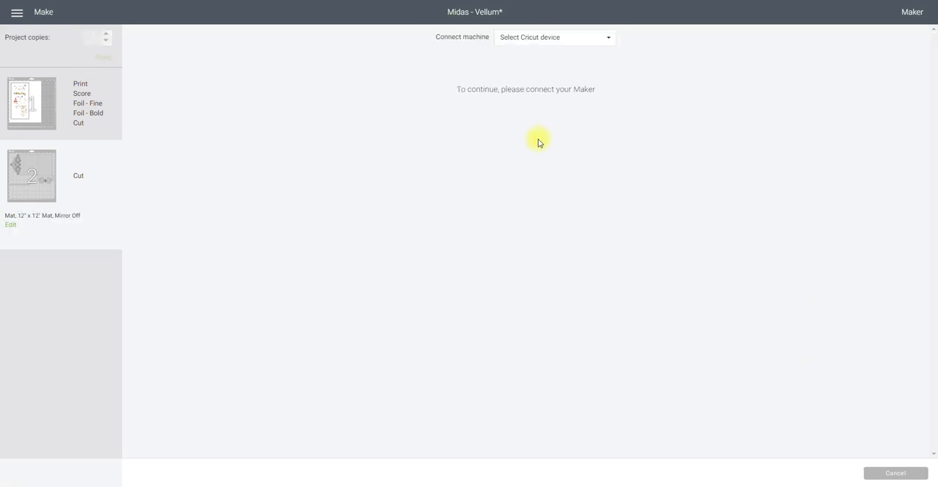
left_click(554, 38)
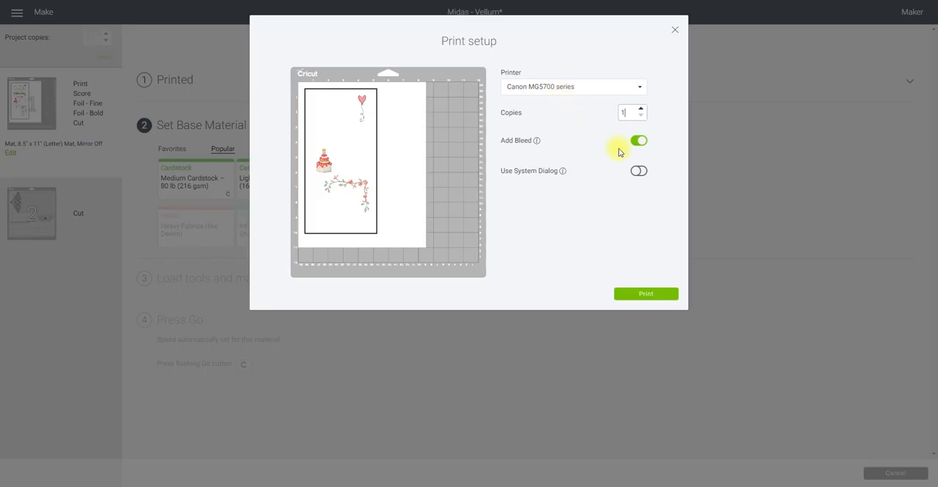
left_click(639, 141)
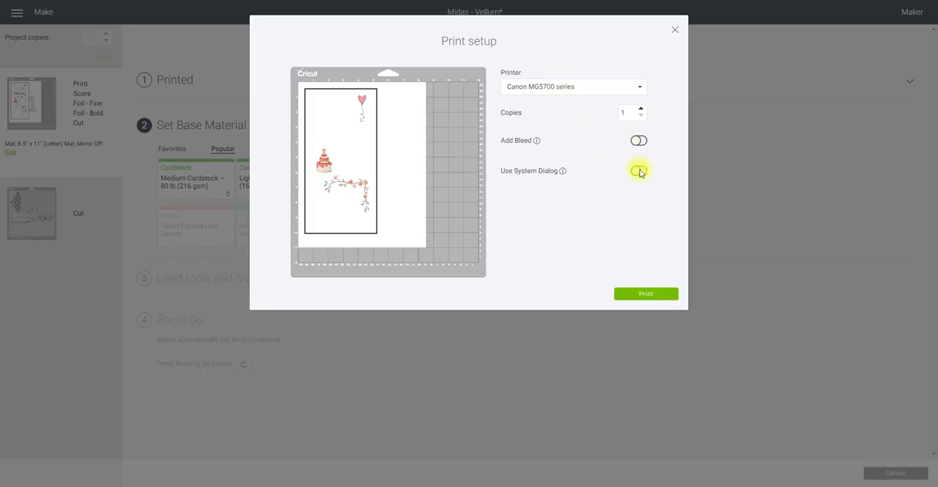
left_click(639, 170)
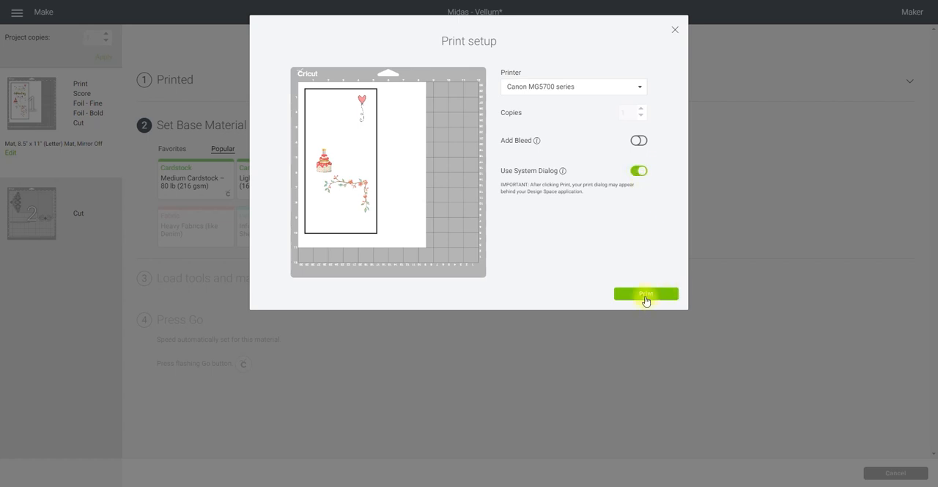
Print the mat on the Canon with Media Type Photo Paper Plus Glossy II.
left_click(645, 293)
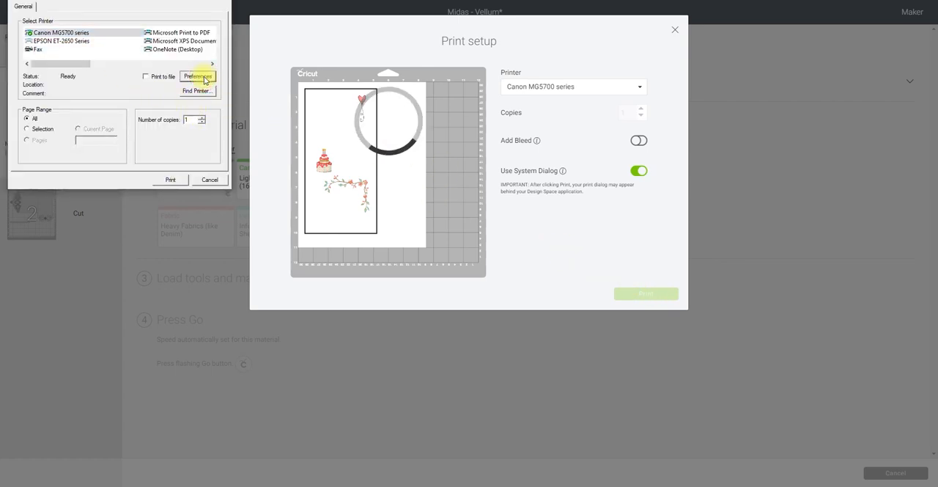
left_click(198, 76)
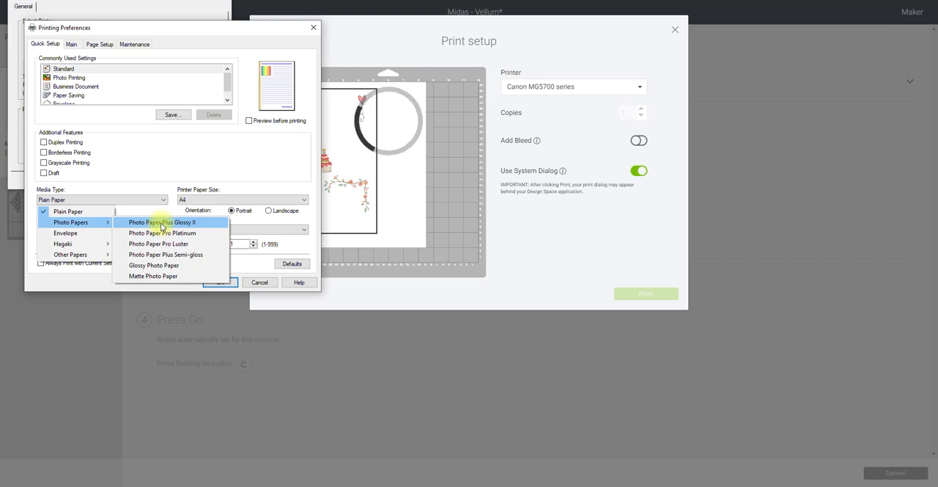
left_click(164, 222)
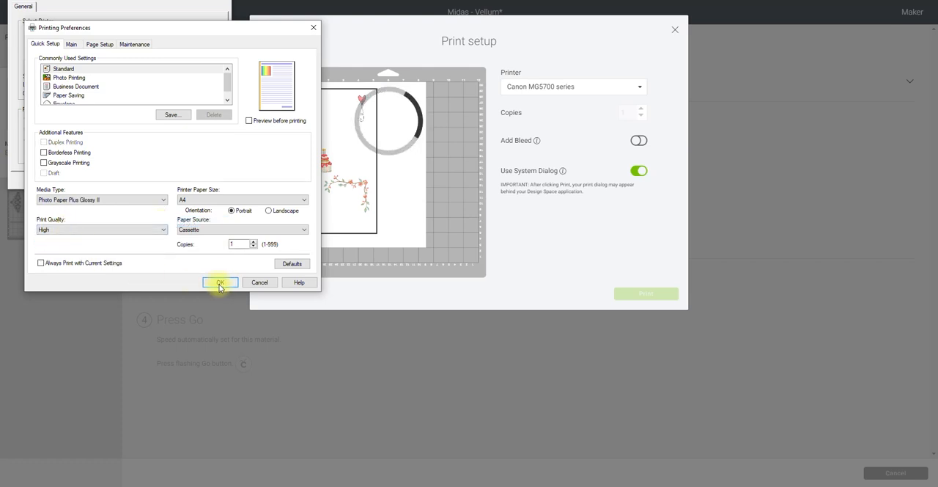
left_click(220, 281)
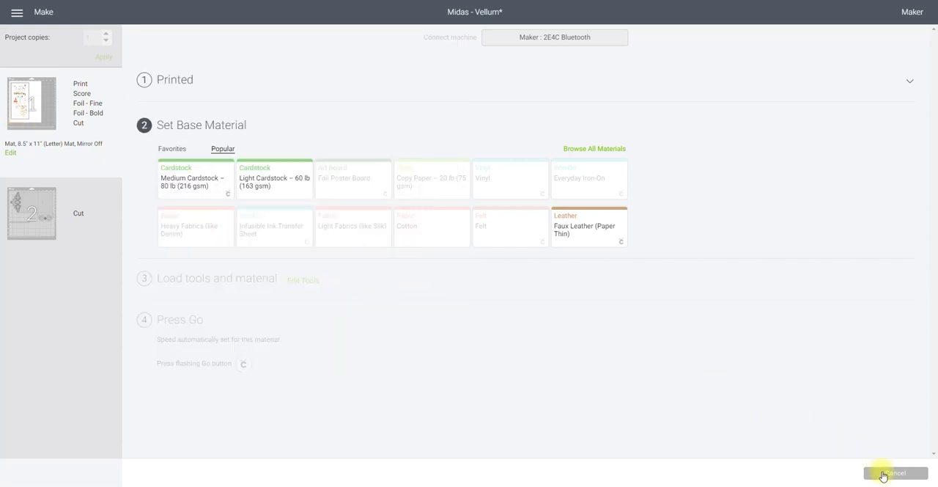
Cancel the cut, confirm it, and leave the Prepare screen for the canvas.
left_click(895, 472)
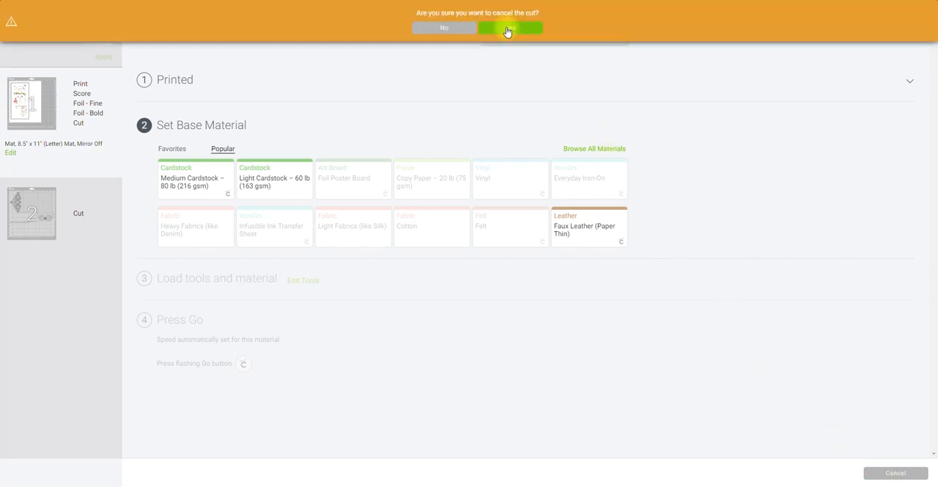
left_click(510, 28)
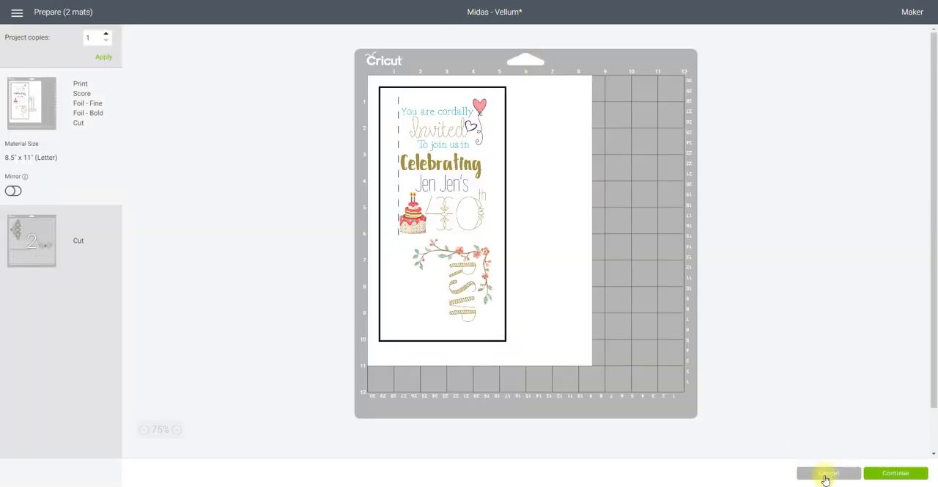
left_click(828, 472)
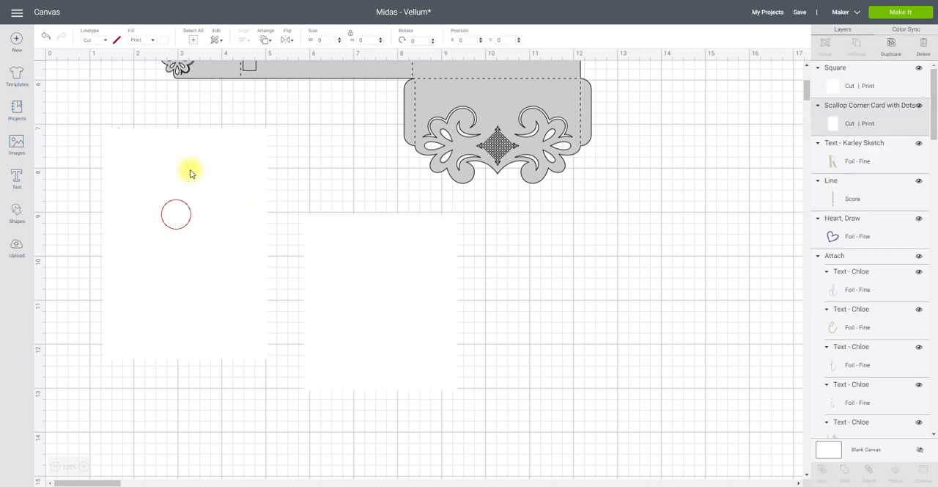
Hide the printed image layers so only the foil text remains, then send the cards to Make It.
left_click(266, 39)
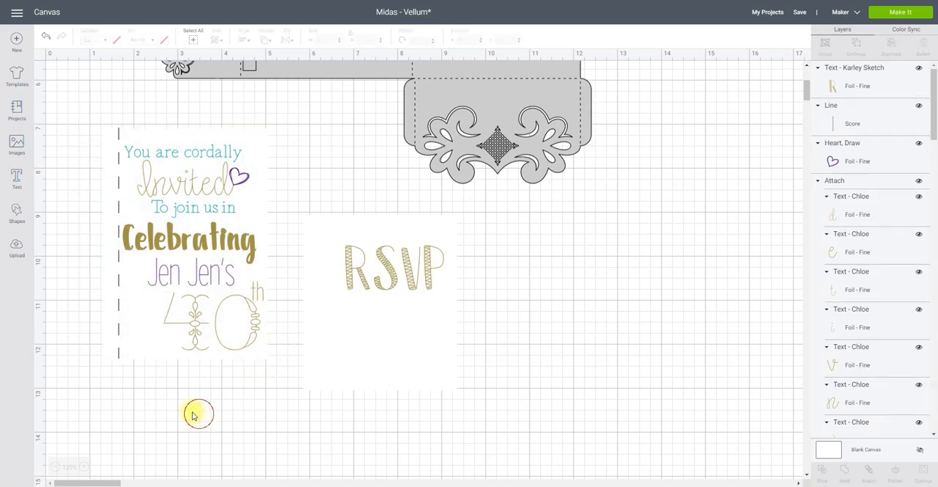
left_click(395, 267)
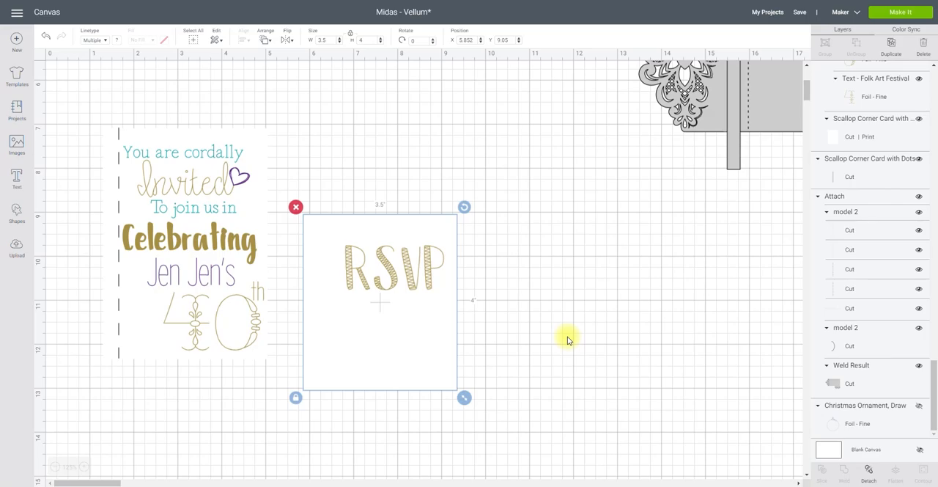
left_click(900, 12)
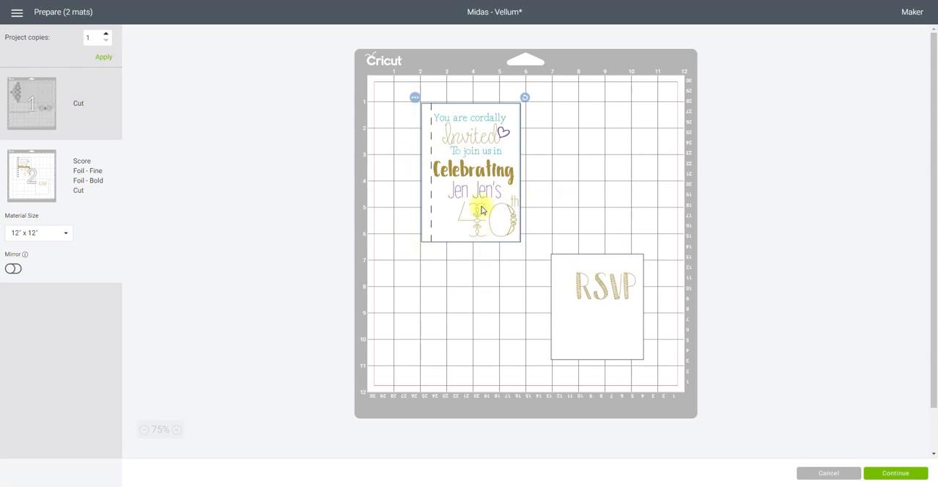
mouse_move(466, 199)
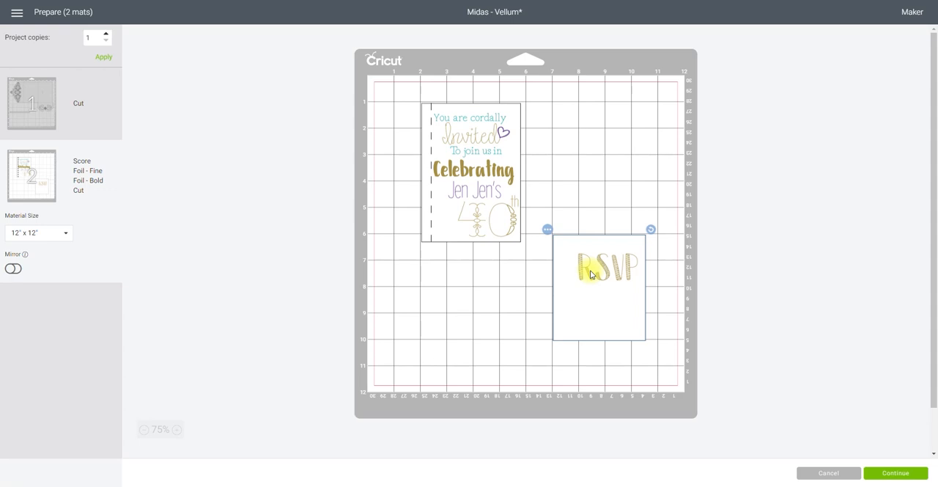
Continue from the 12" x 12" mat preview to the base material selection.
left_click(894, 472)
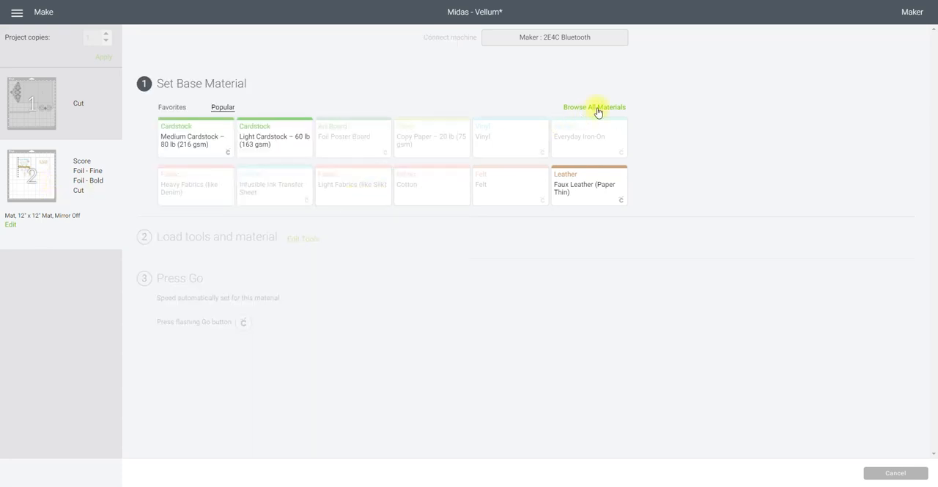
Select Vellum from the full materials list as the base material for scoring and foiling.
left_click(595, 107)
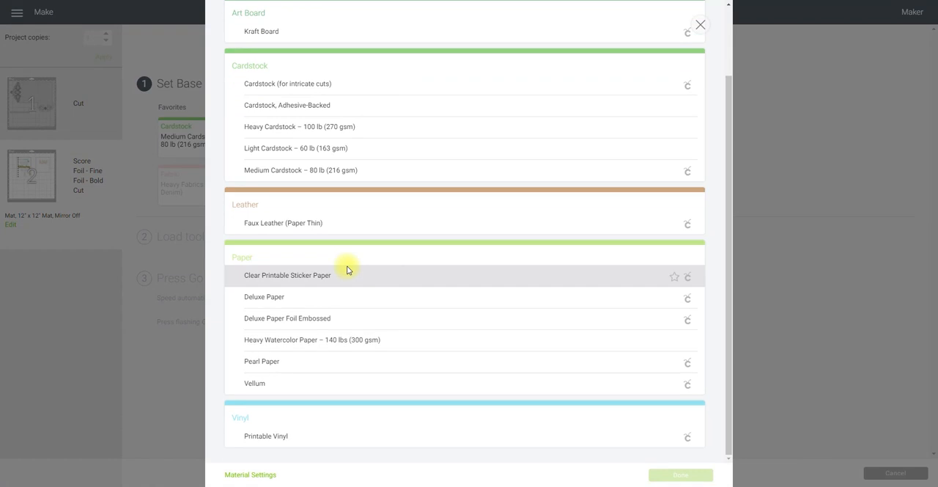
left_click(255, 383)
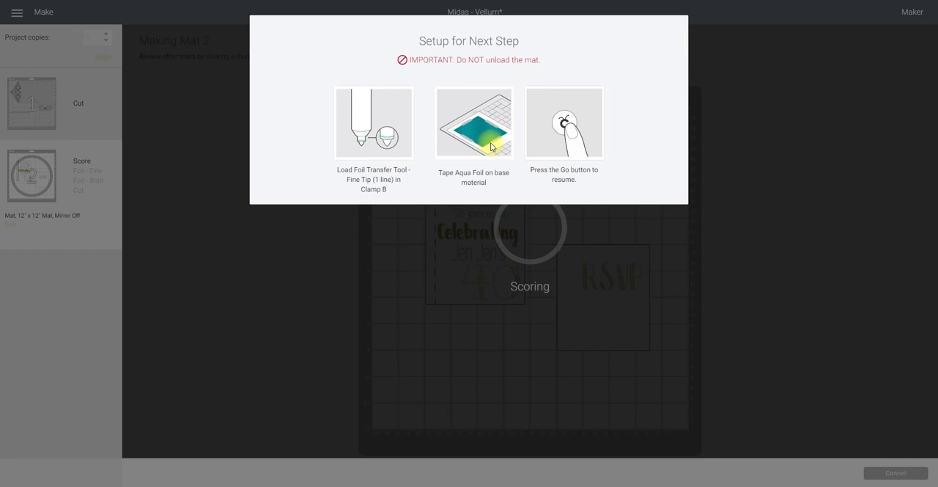
mouse_move(542, 144)
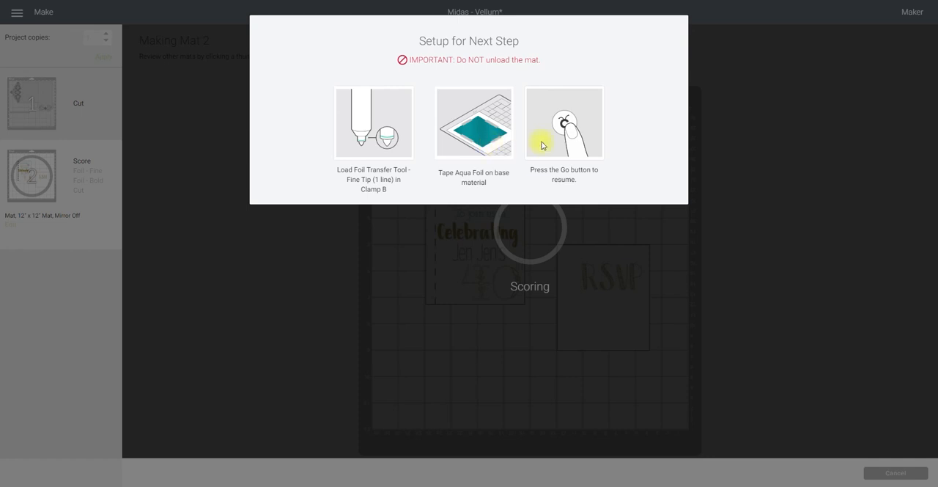